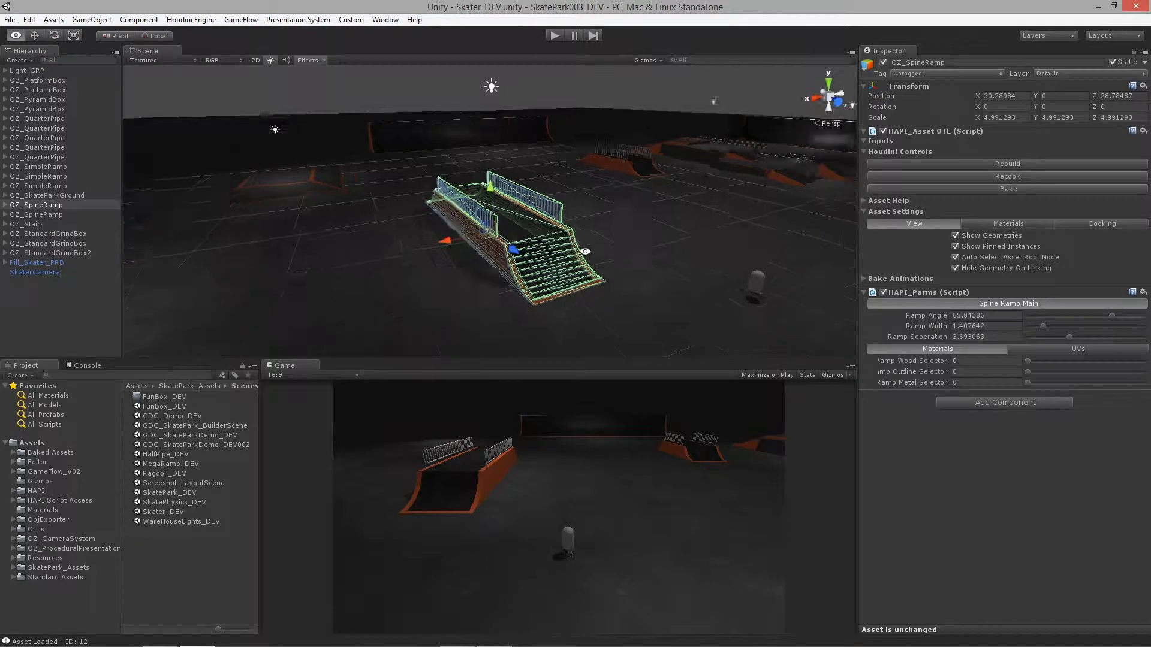
- Steepen the spine ramp's angle and pull its two ramp halves closer together
drag(514, 235, 716, 359)
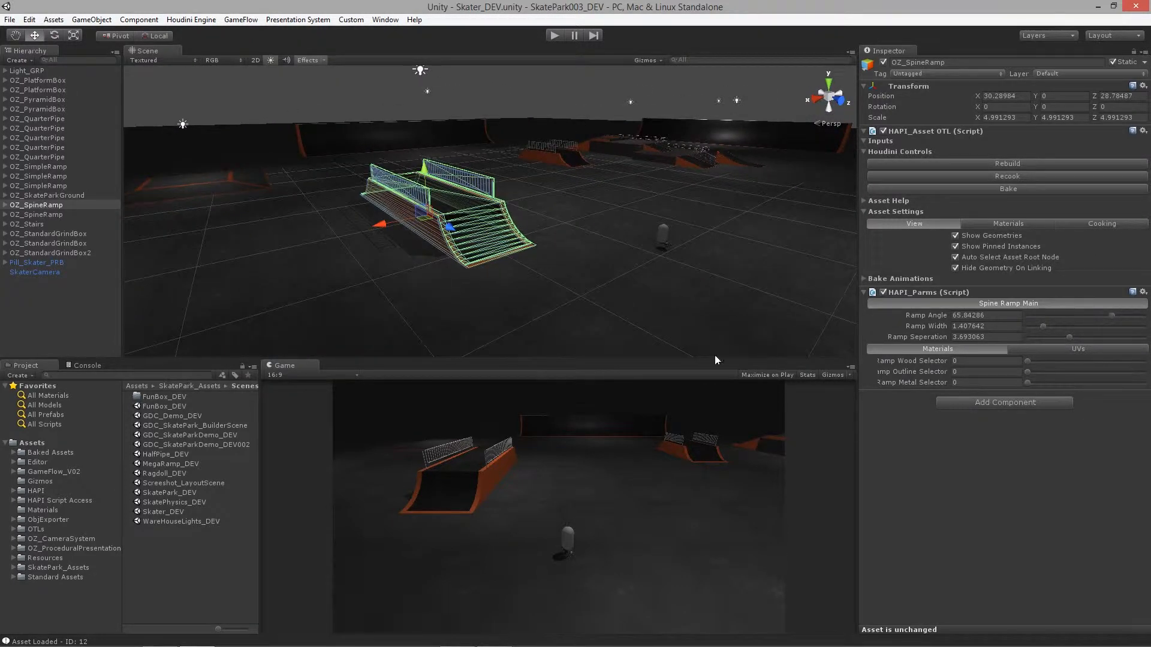
mouse_move(374, 252)
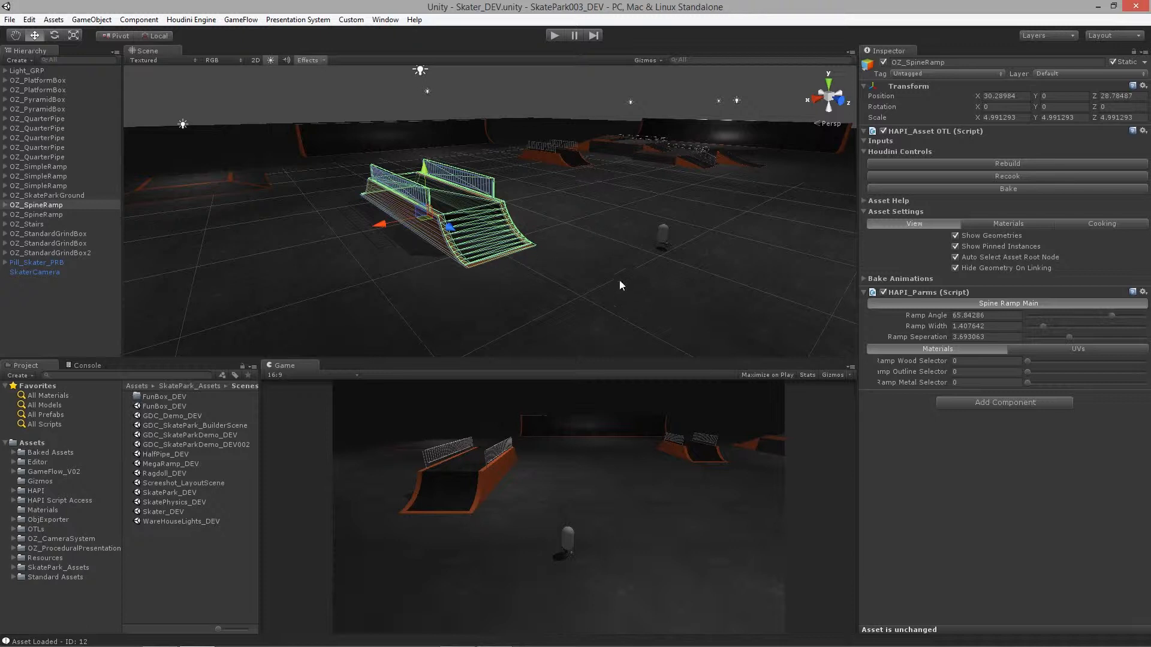
mouse_move(643, 288)
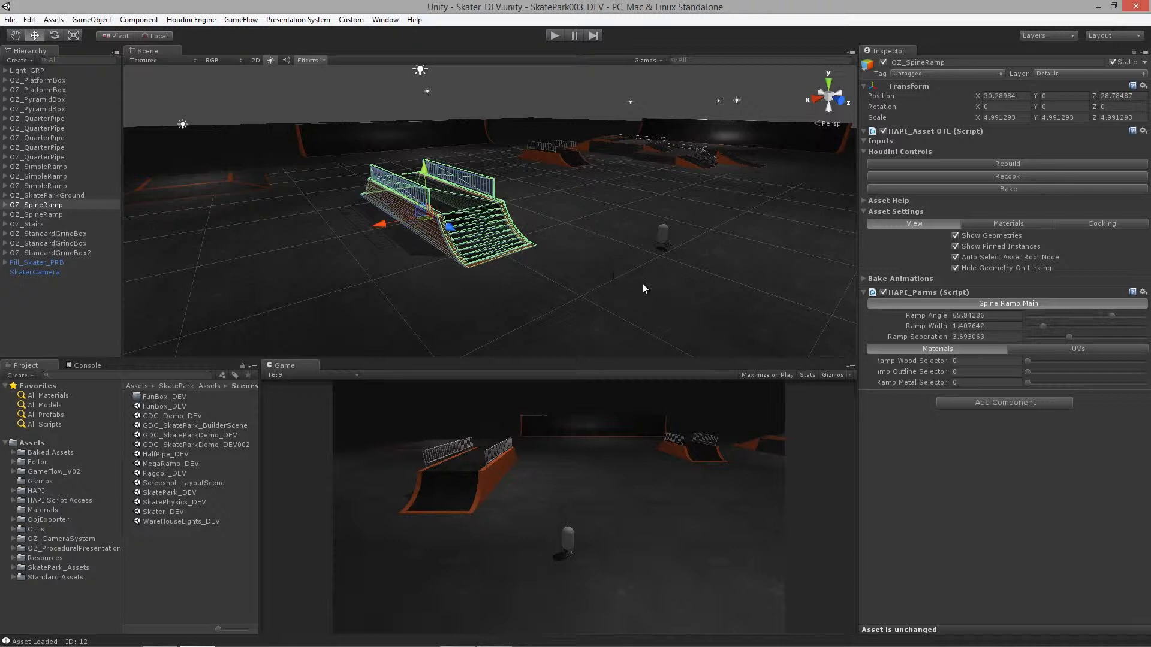
mouse_move(551, 176)
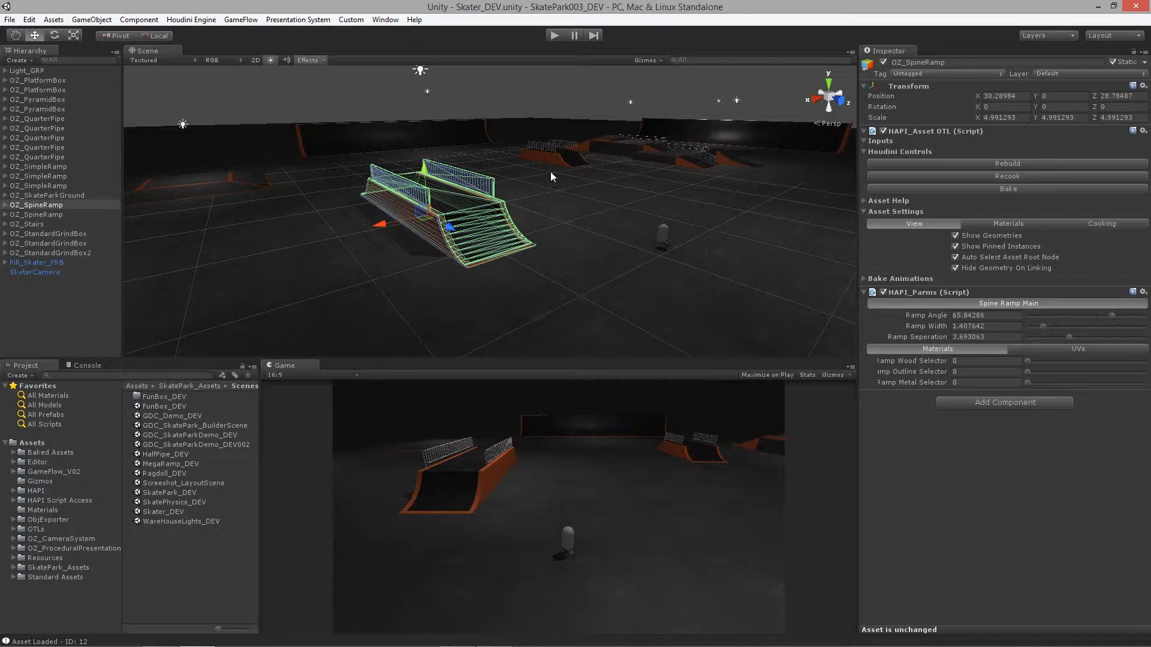
mouse_move(340, 273)
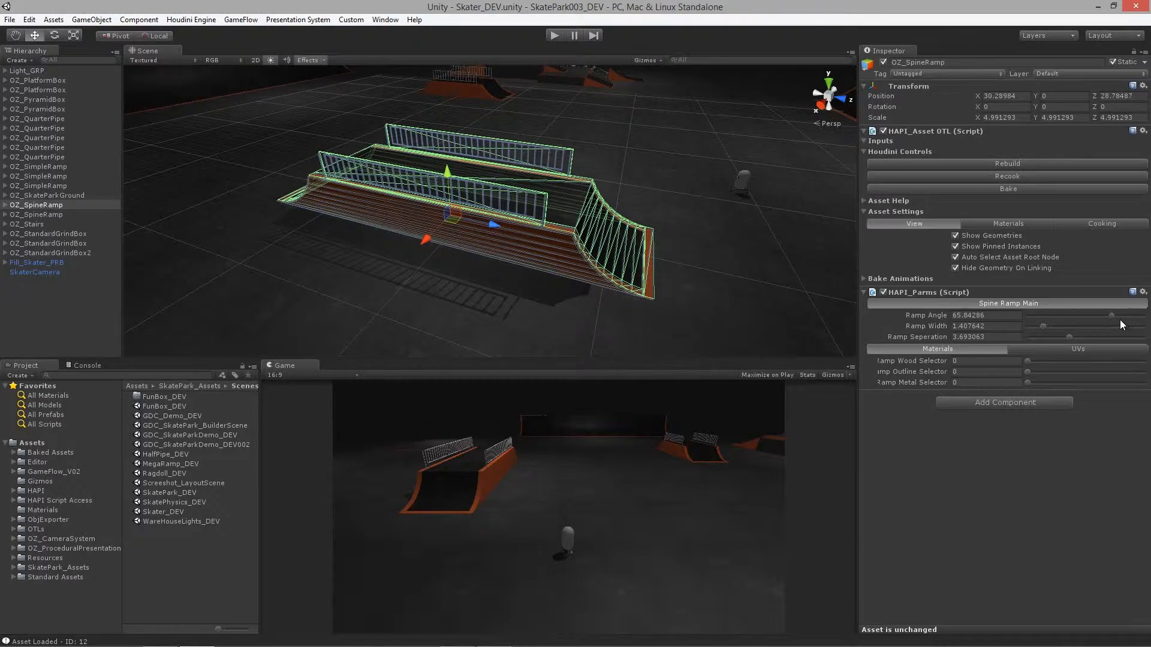
drag(1108, 316, 1075, 316)
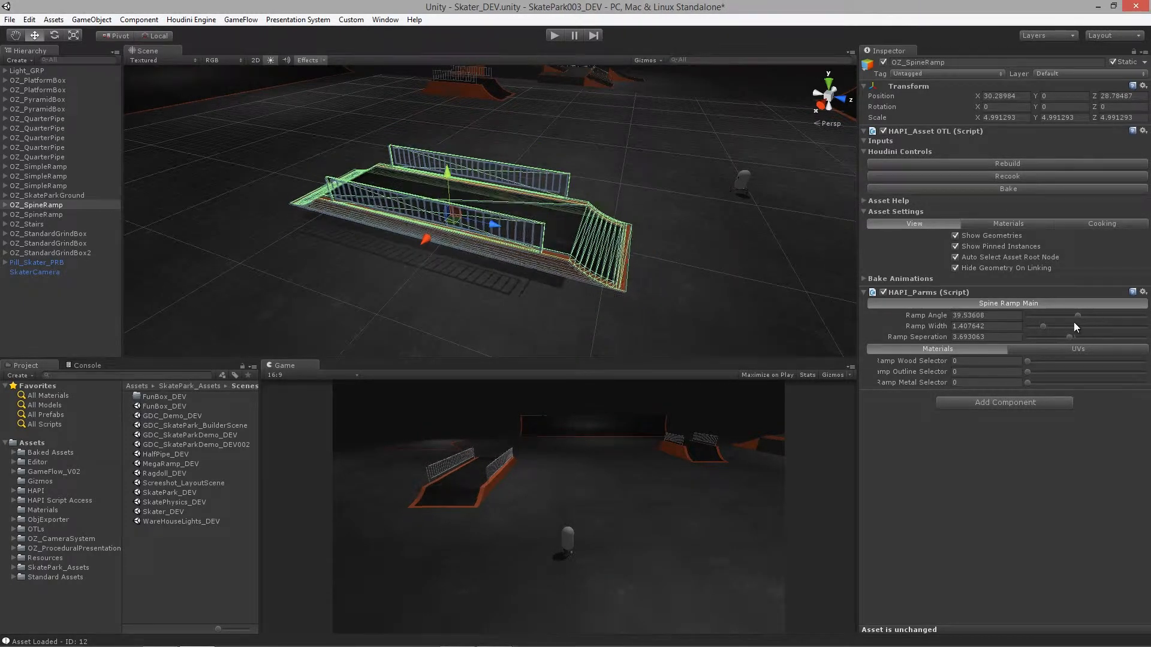
drag(1076, 314, 1035, 315)
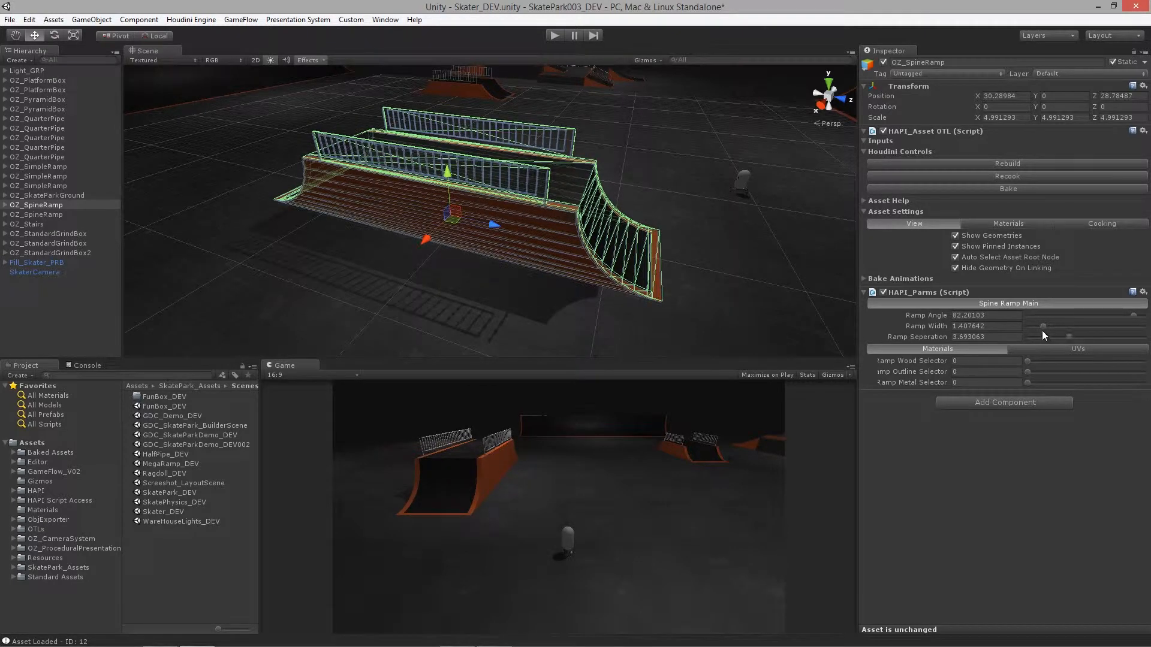
drag(1057, 326, 1035, 326)
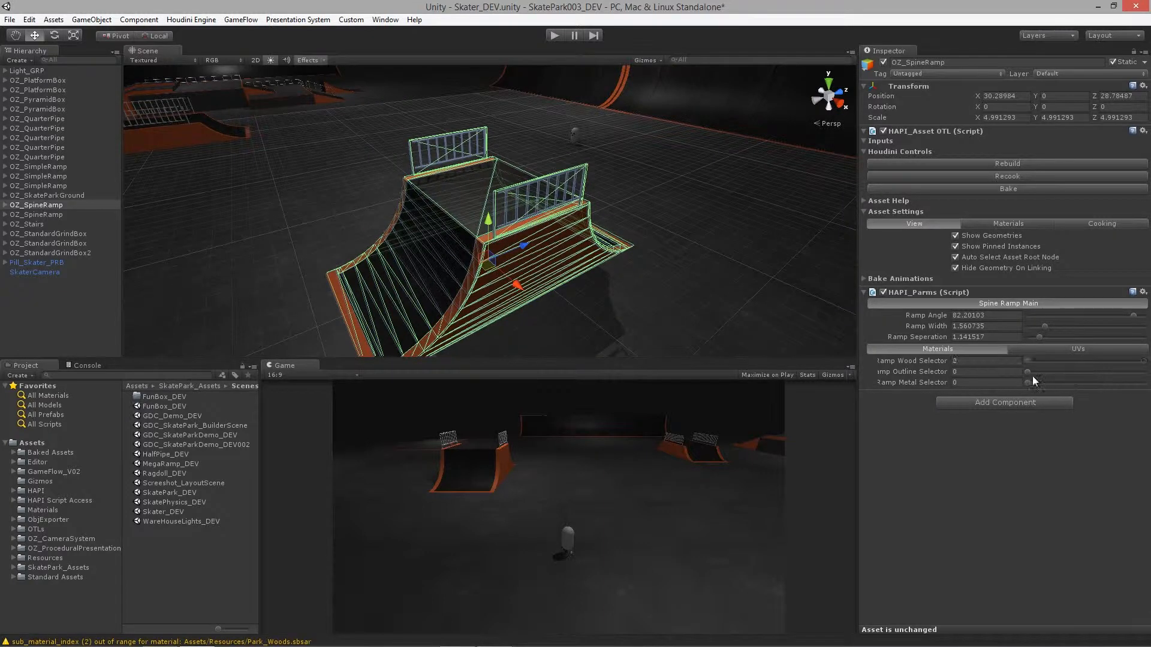
- Reset the ramp wood material to the first option and set Ramp Angle to 90
click(1078, 349)
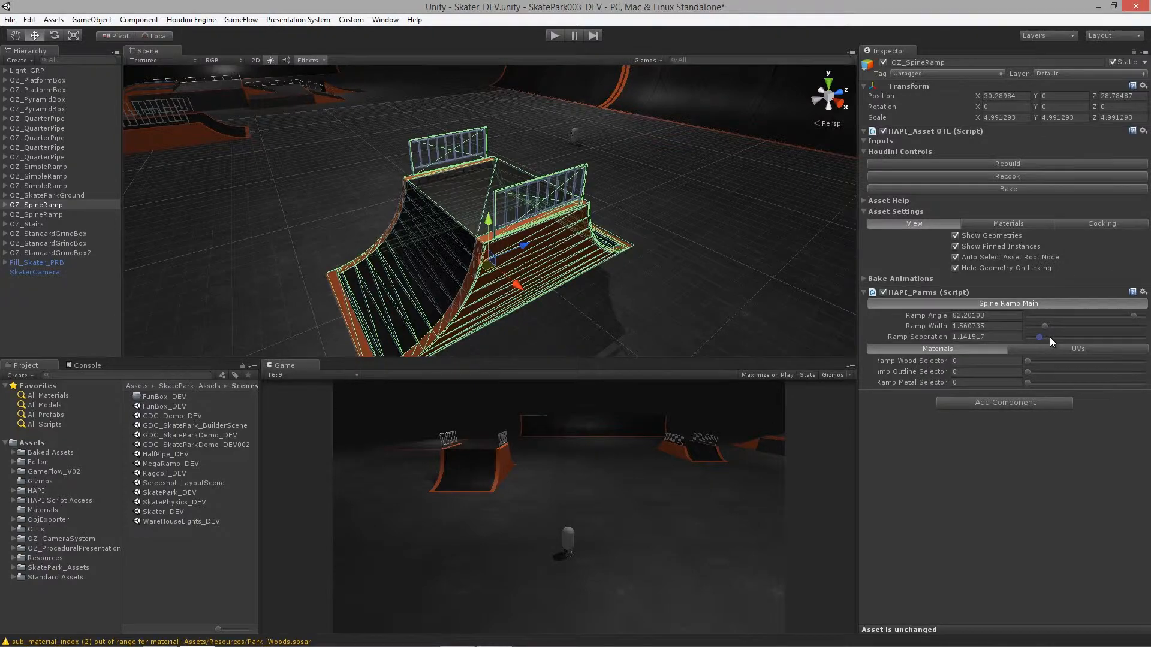
drag(1037, 337, 1093, 337)
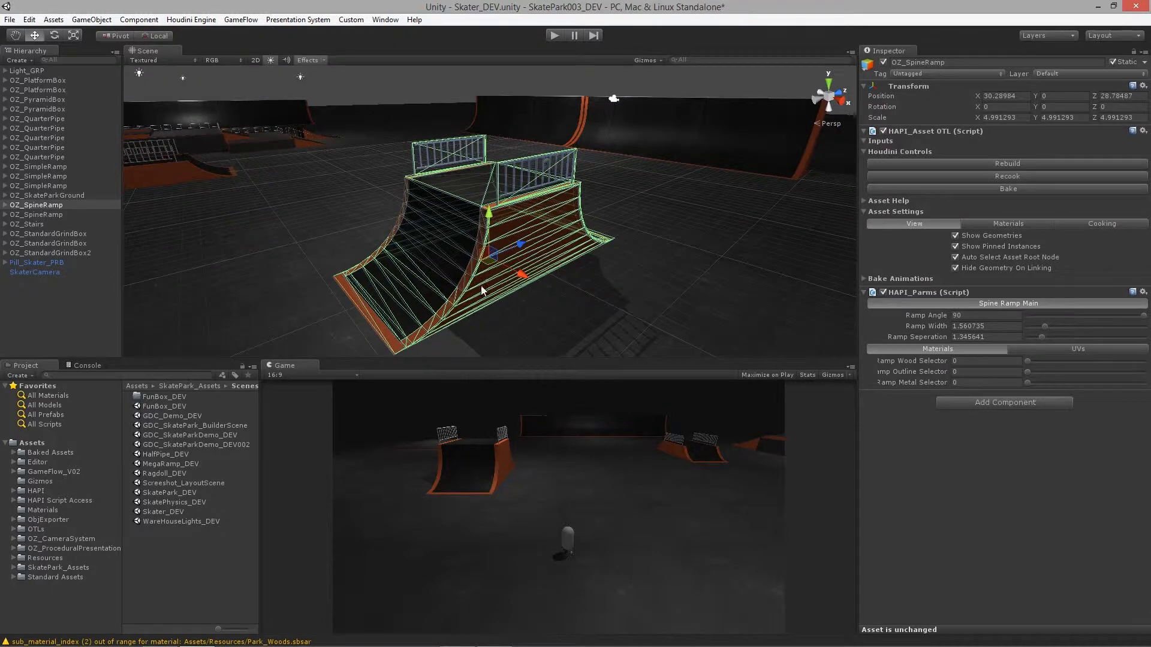
mouse_move(1143, 315)
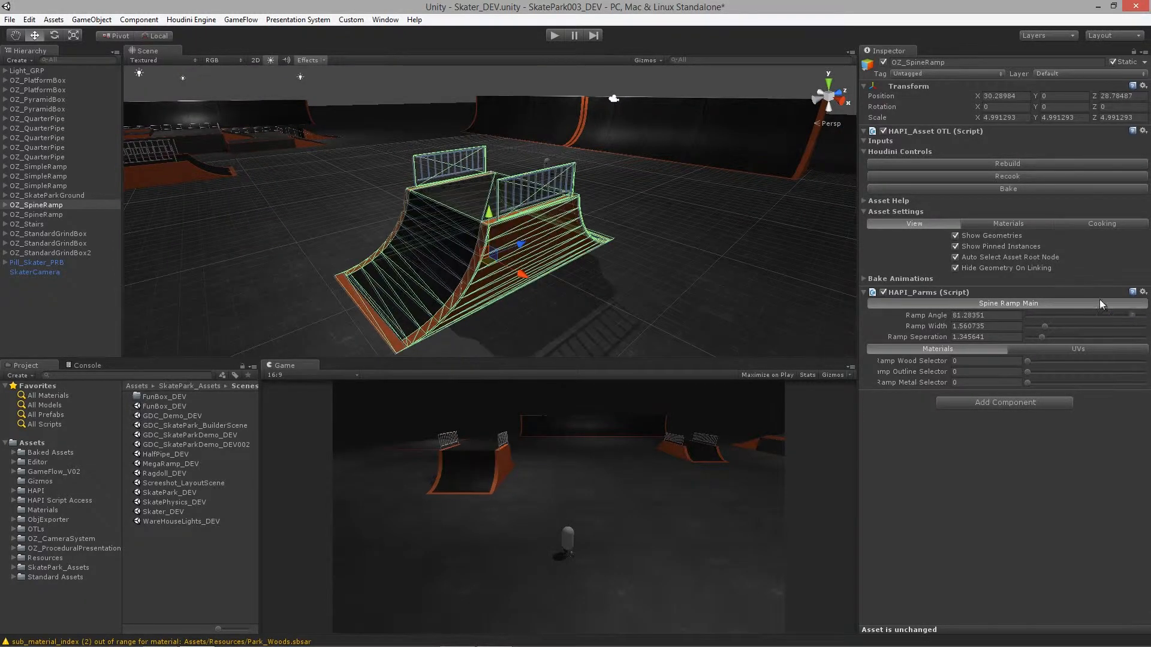
drag(1123, 314, 1134, 315)
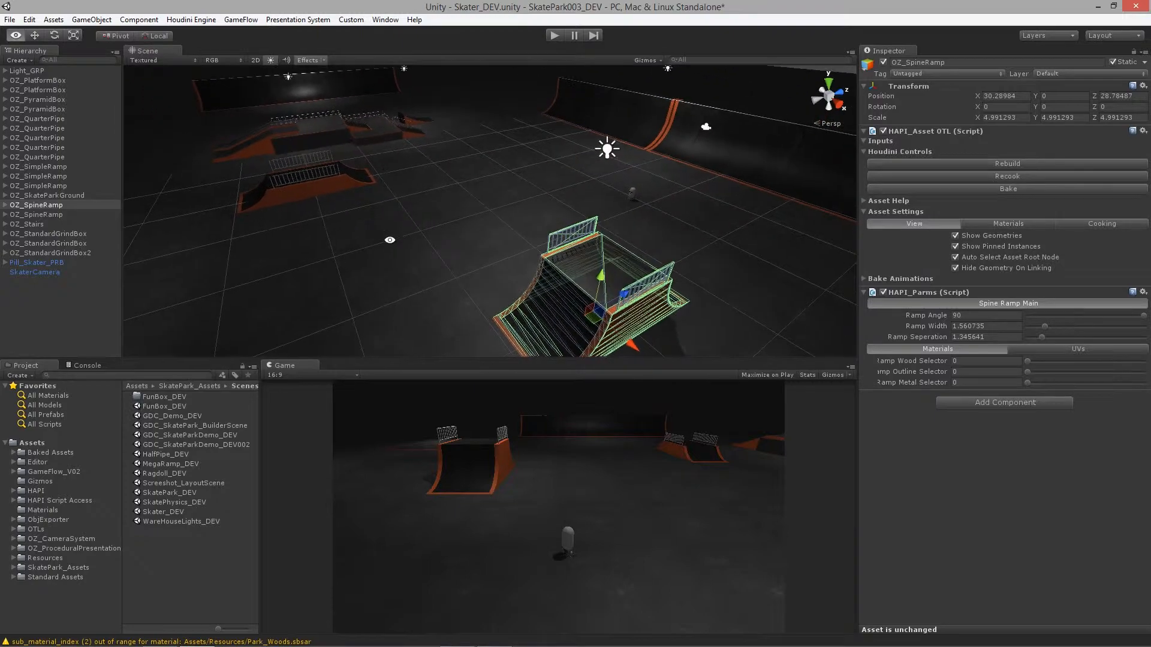
- Select the platform box, narrow its width, shift its fence start and raise its height
click(37, 80)
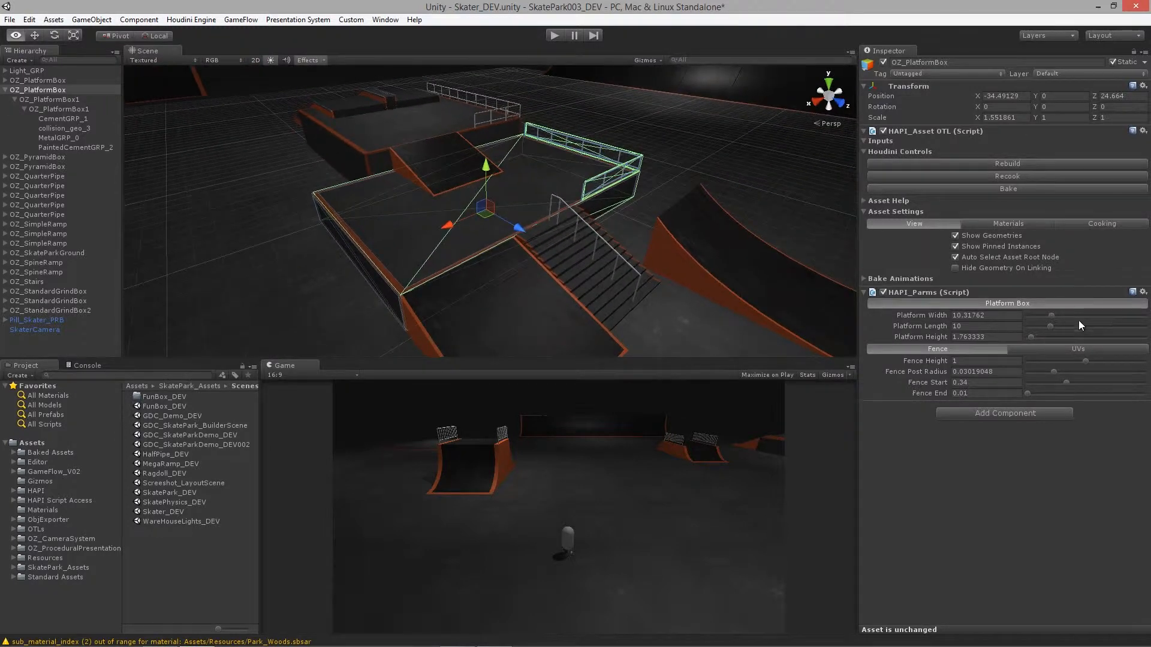
drag(1055, 316, 1048, 321)
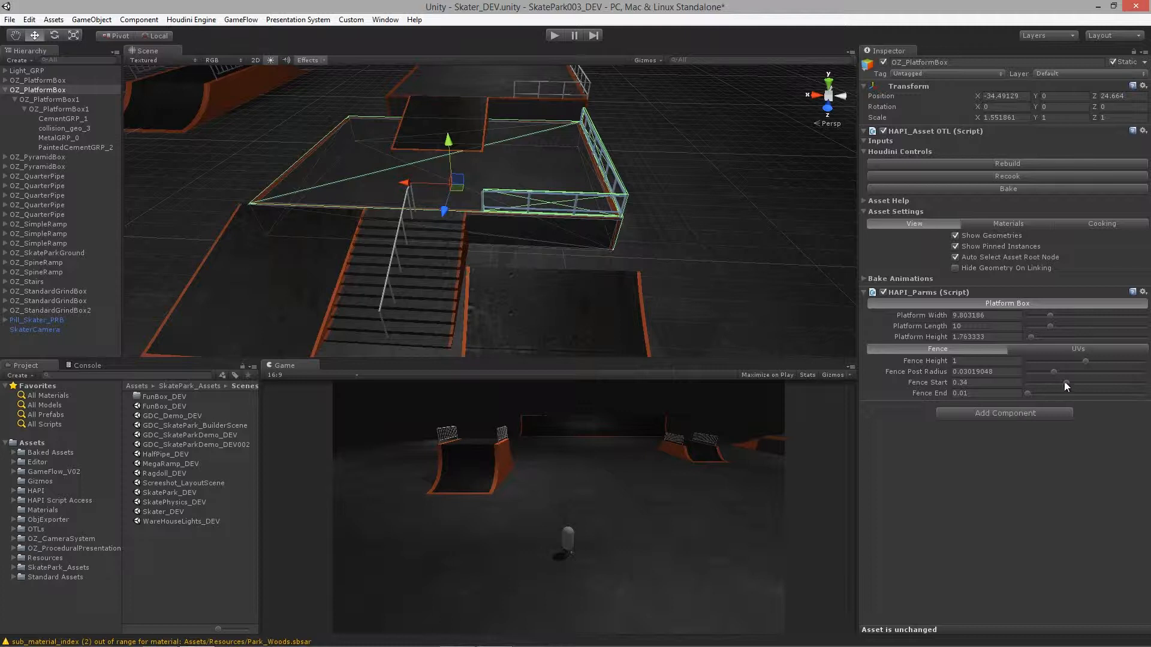
drag(1064, 383, 1122, 383)
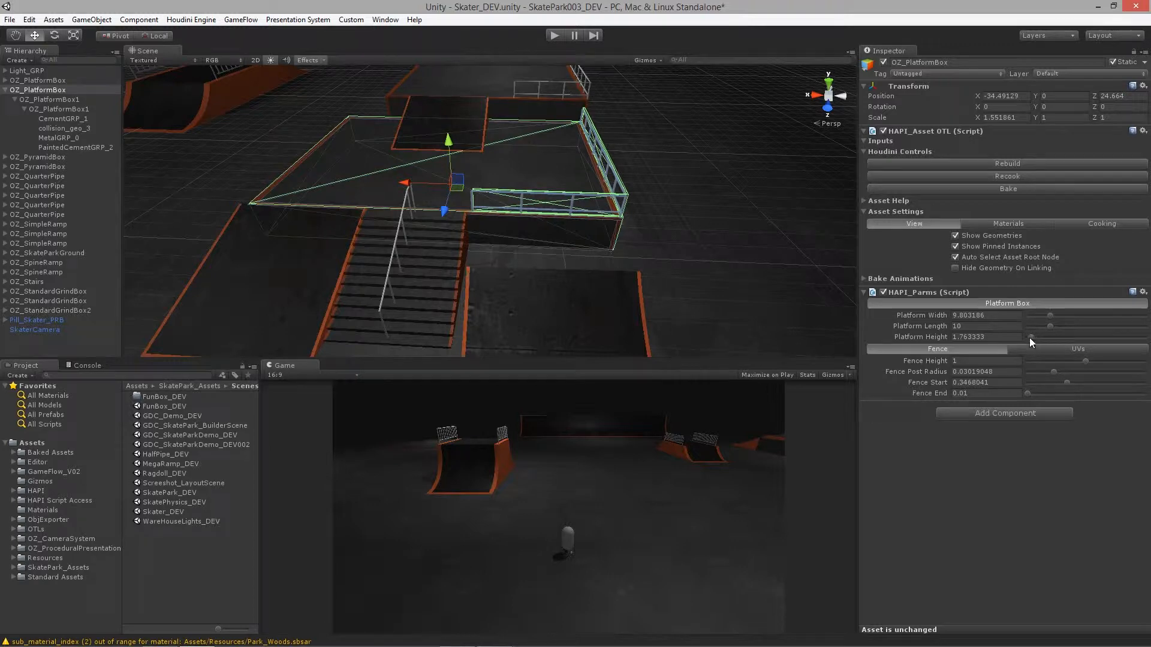
drag(1050, 337, 1031, 337)
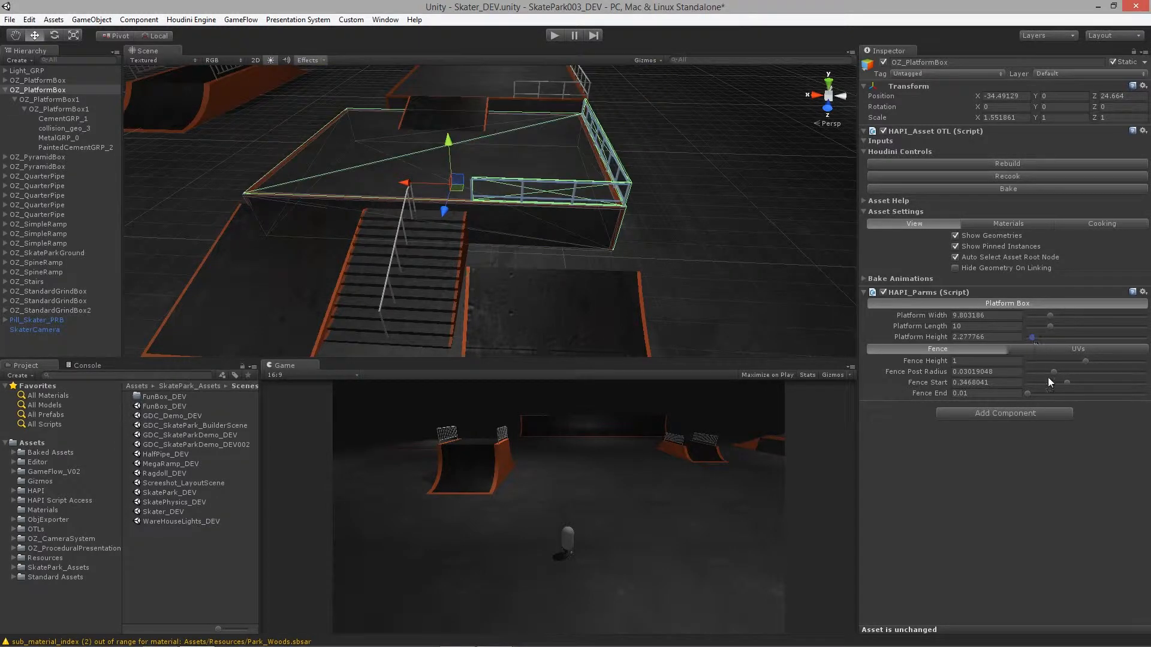
drag(1026, 393, 1068, 393)
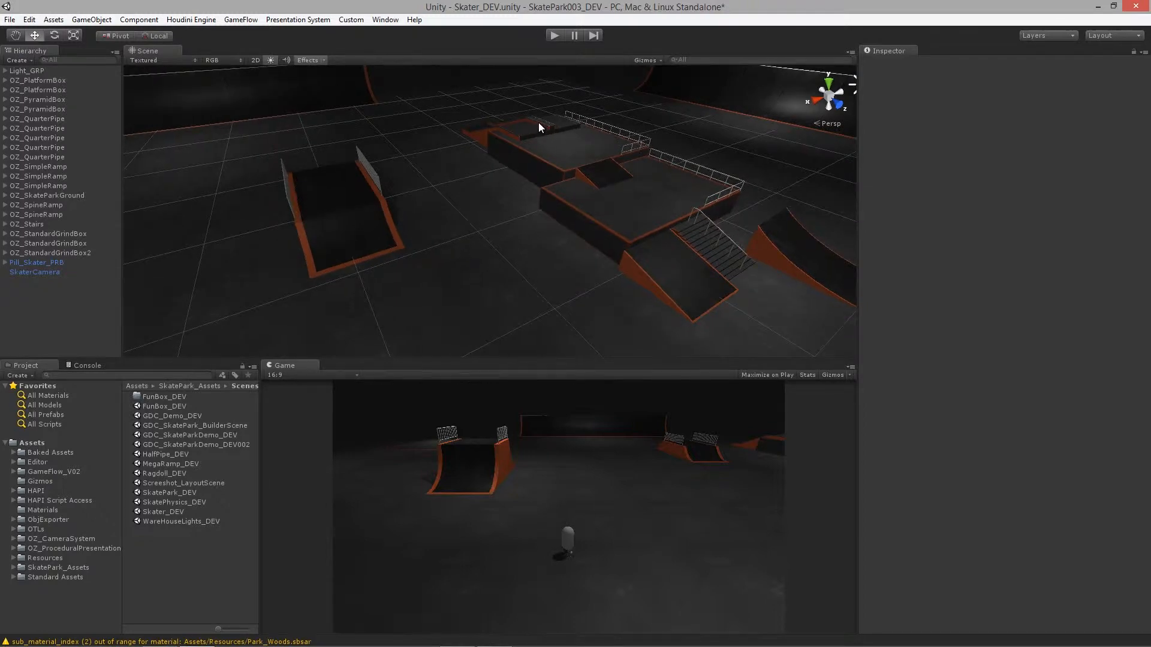
- Select OZ_StandardGrindBox and reposition its Grind Box Shape ramp points along the rail
click(48, 233)
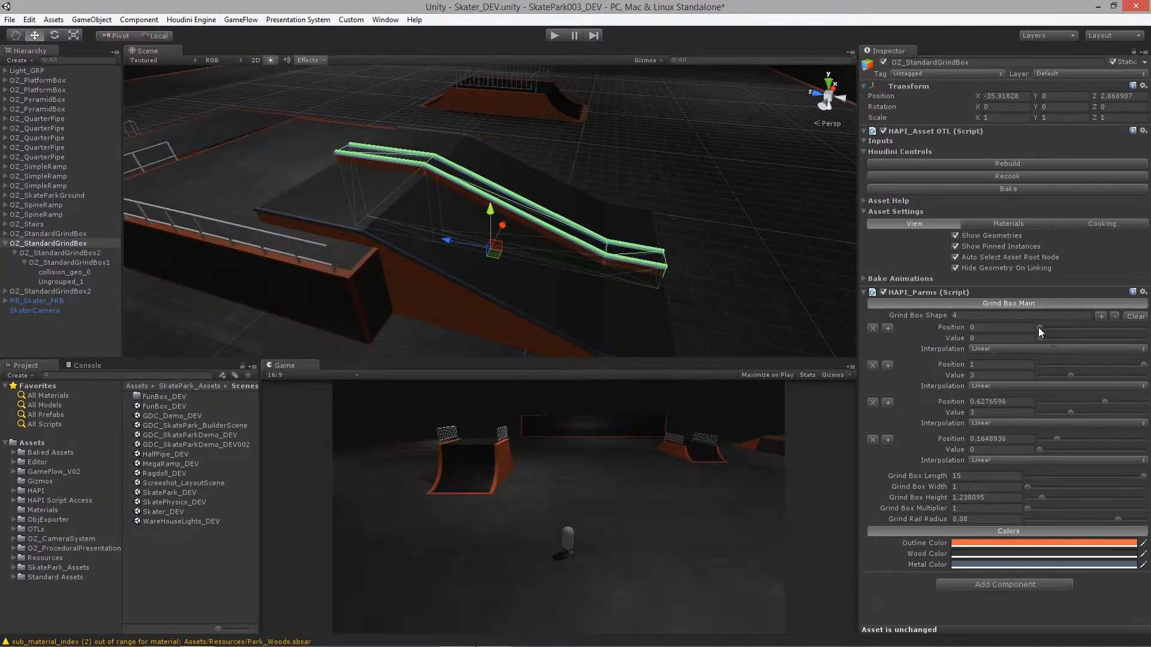
drag(1039, 332, 1038, 338)
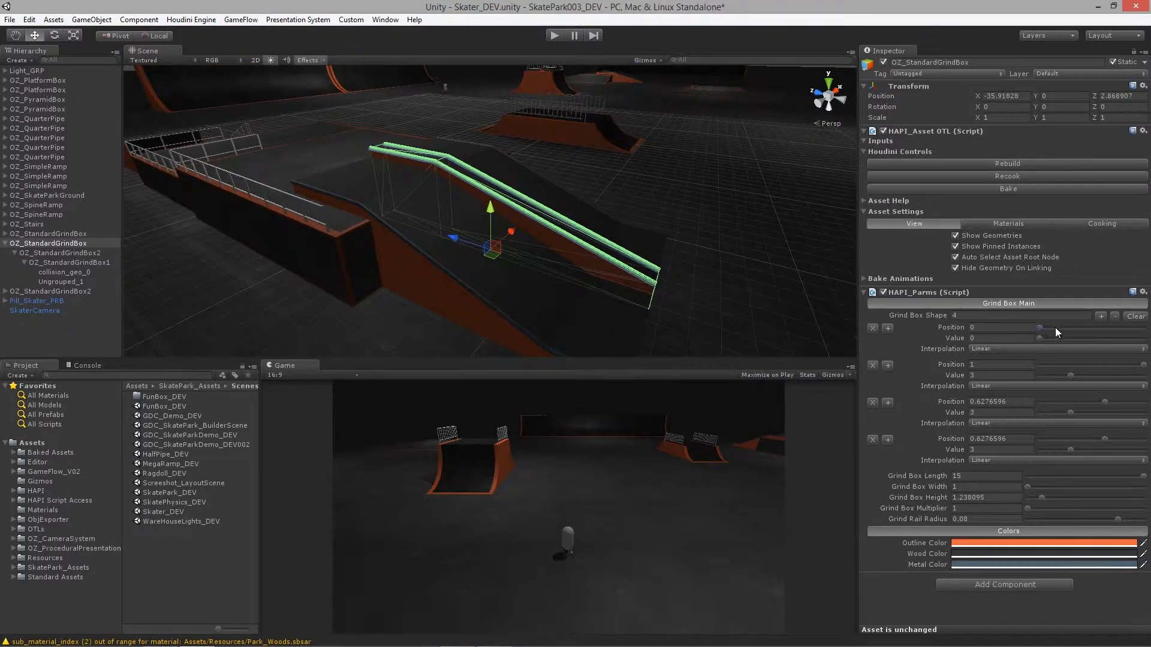
drag(1037, 327, 1046, 327)
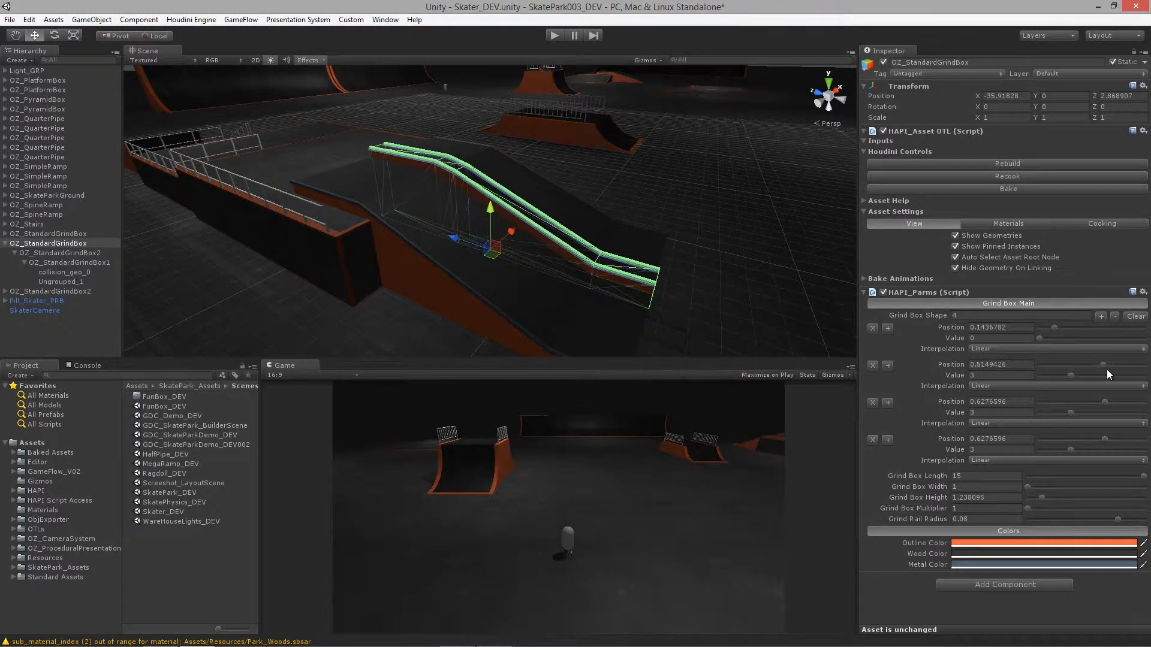
drag(1093, 365, 1108, 408)
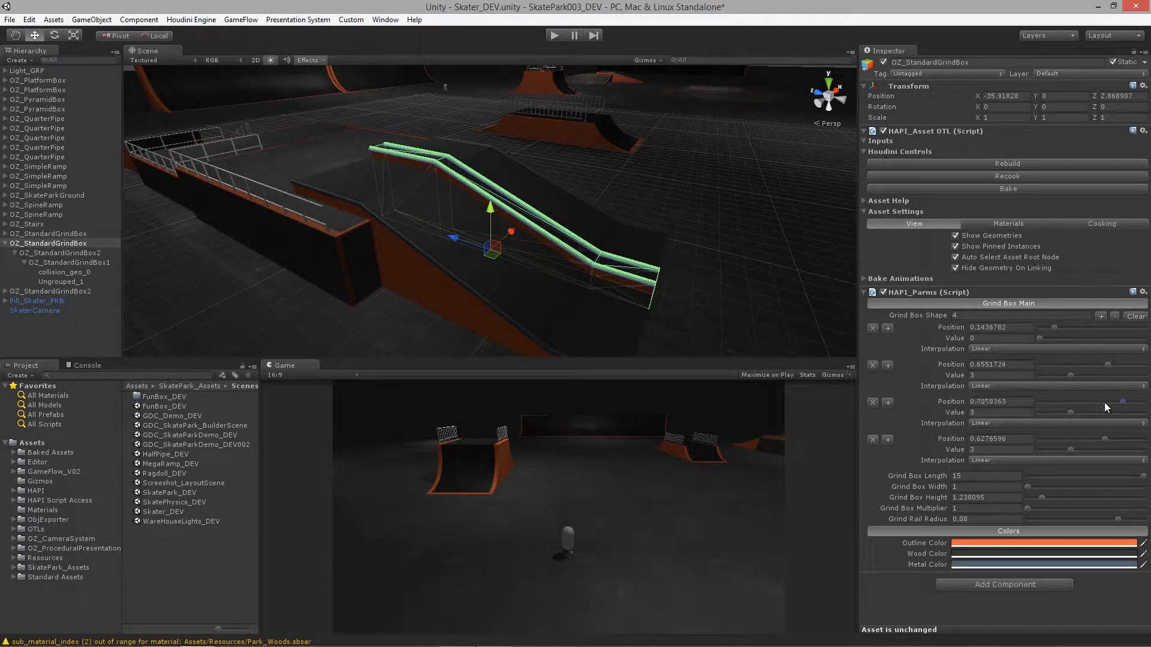
drag(1109, 409, 1093, 409)
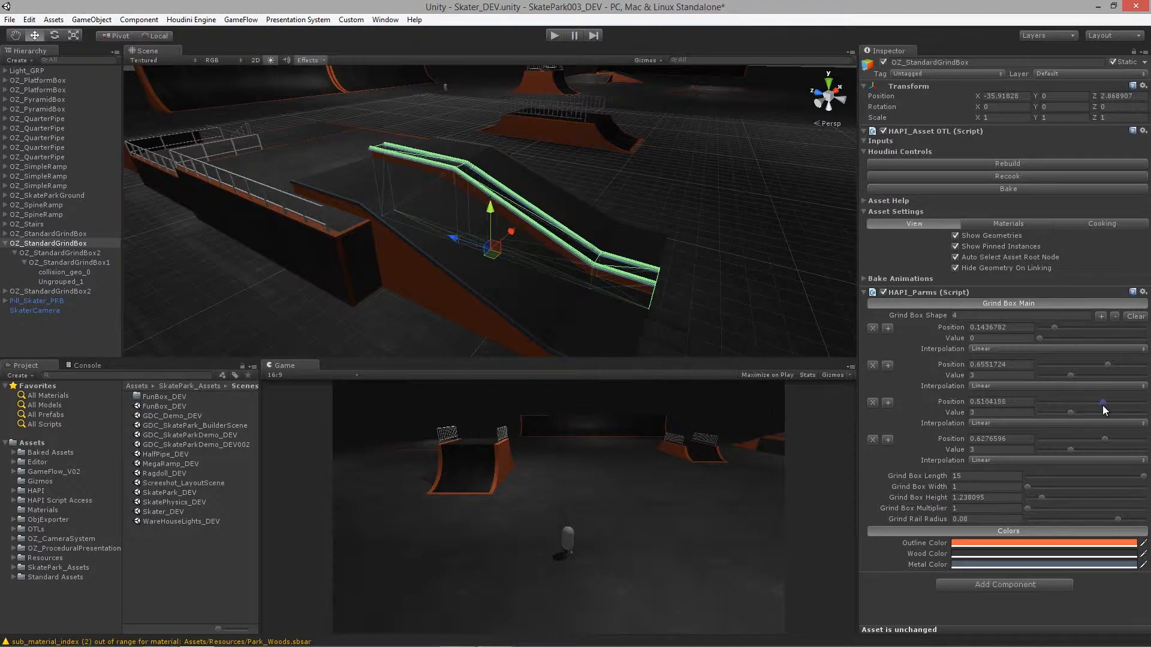
drag(1103, 410, 1083, 410)
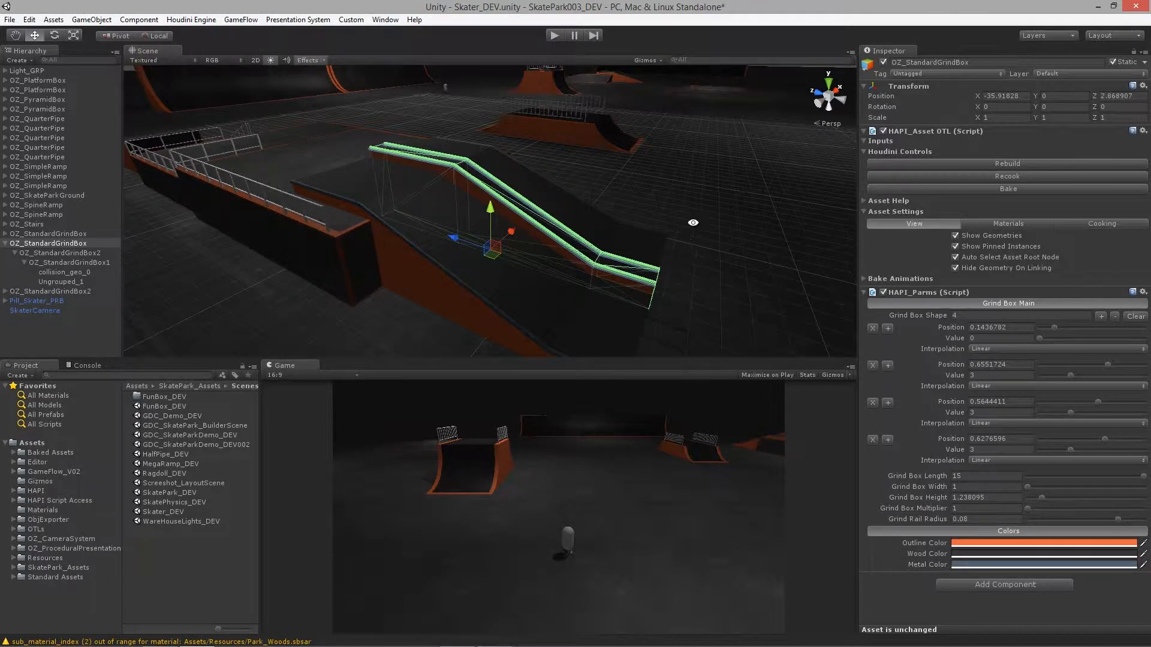